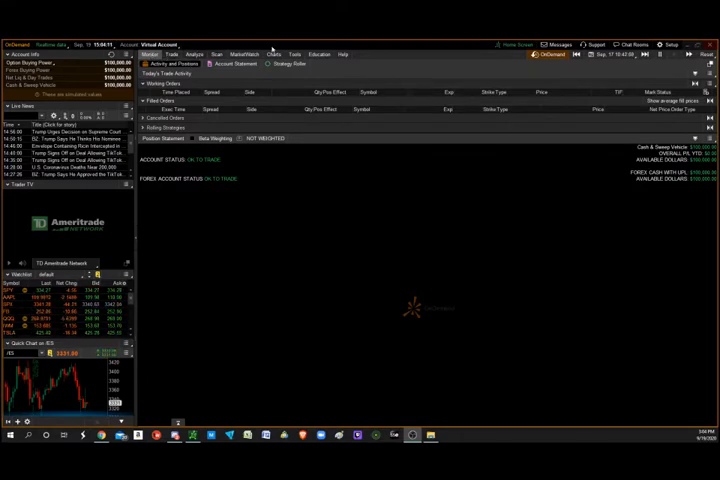
- Show the SPY candlestick price chart in place of the account activity overview
click(272, 54)
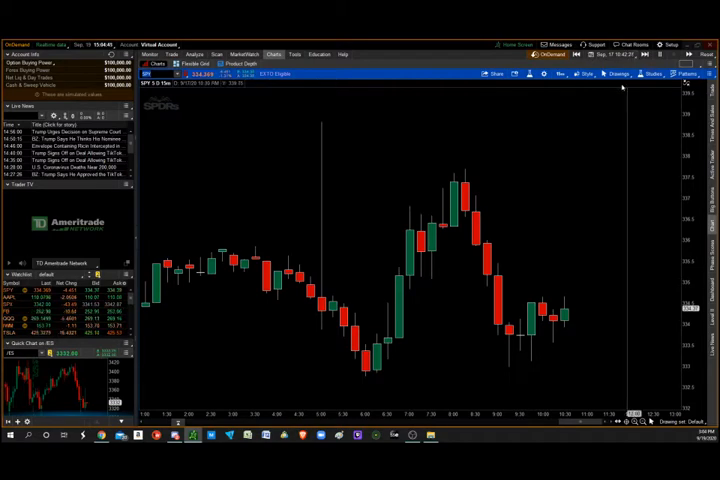
- Bring up the SPY option chain and stage a buy vertical spread from an ask price
click(560, 74)
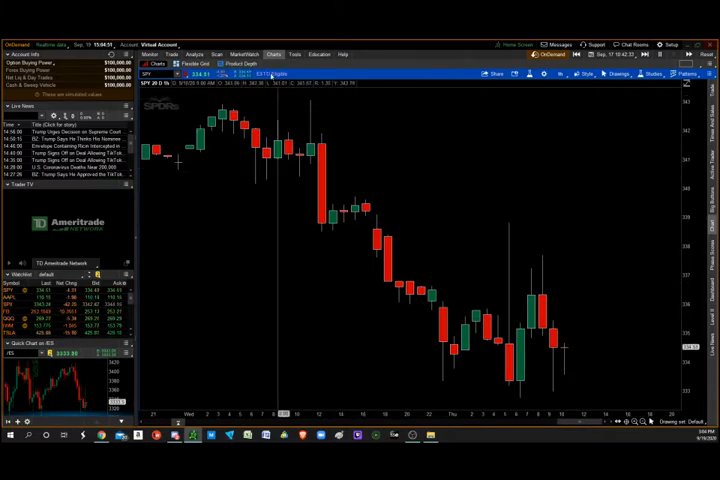
click(156, 54)
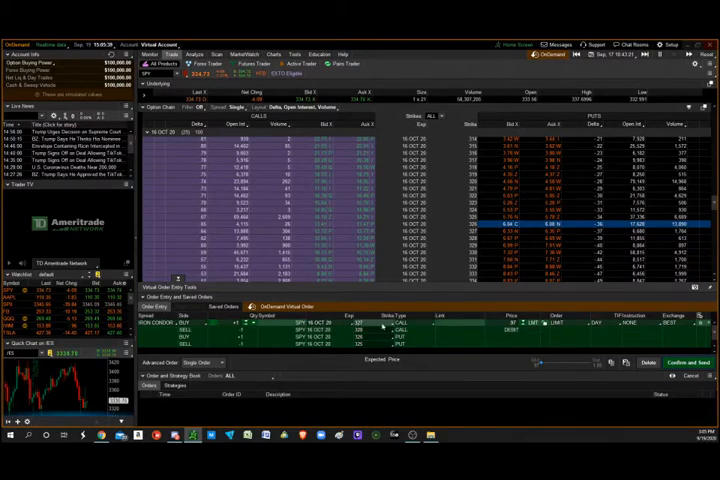
- Review SPY's long-range chart, then return to the chain and stage a sell vertical spread
click(408, 322)
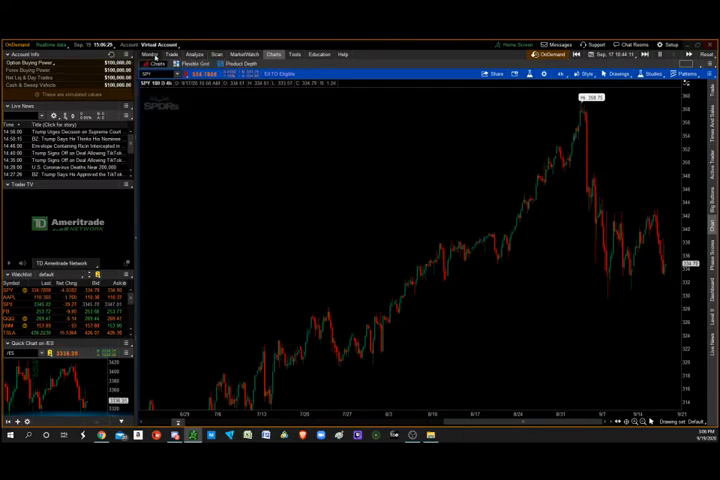
click(172, 54)
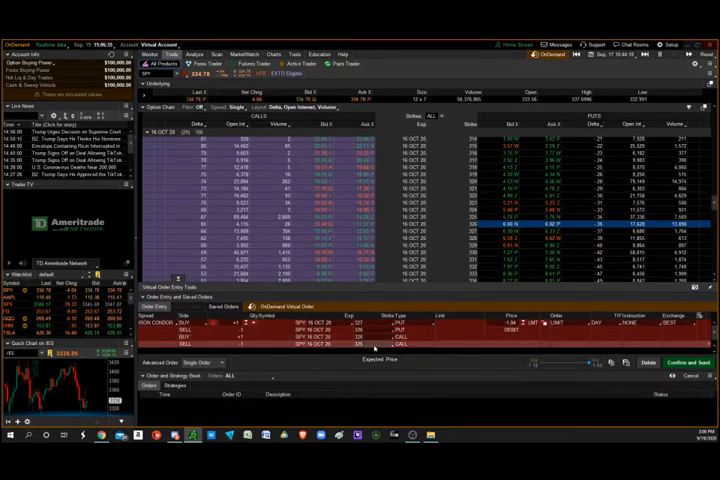
- Rebuild the buy vertical spread and expand an order setting's choices to revise it
click(360, 332)
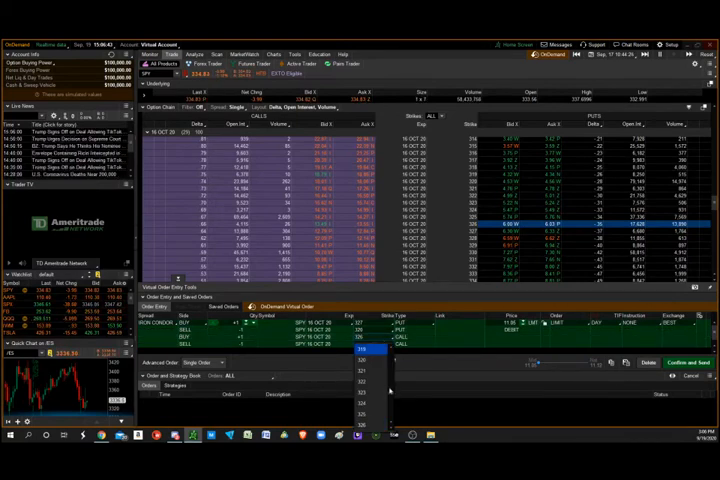
scroll(down, 3)
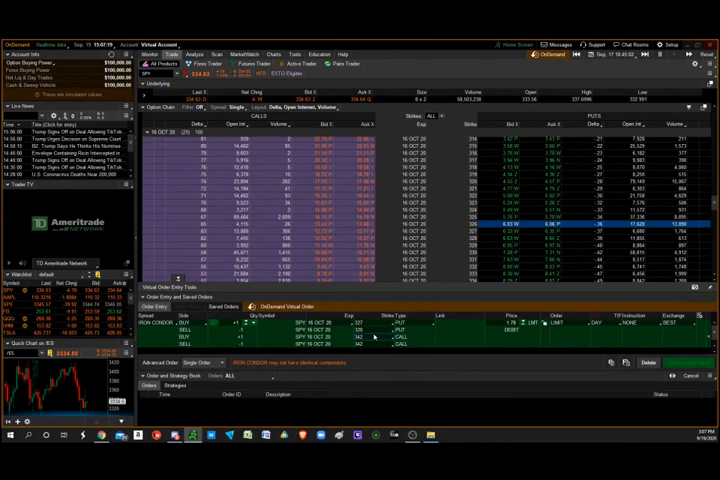
click(358, 324)
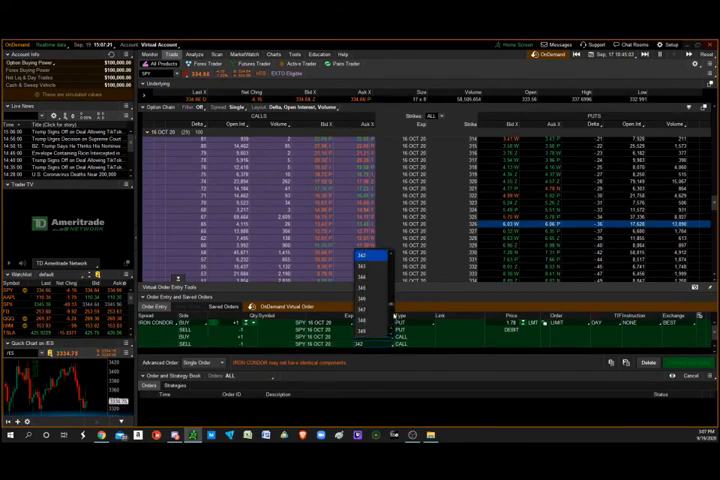